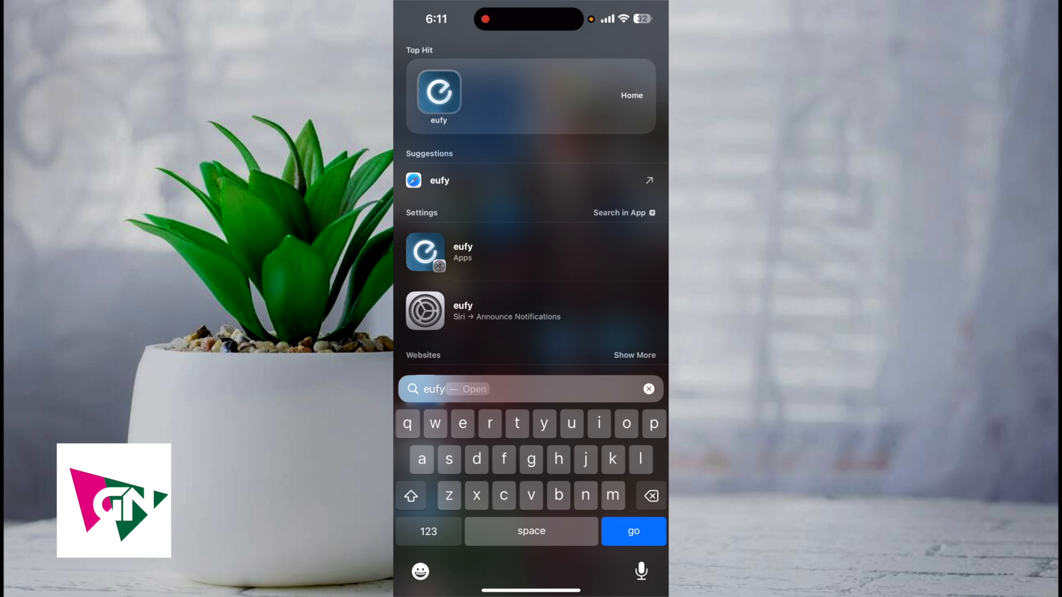
- Launch the eufy Security app from the search results to reach the home dashboard
left_click(438, 95)
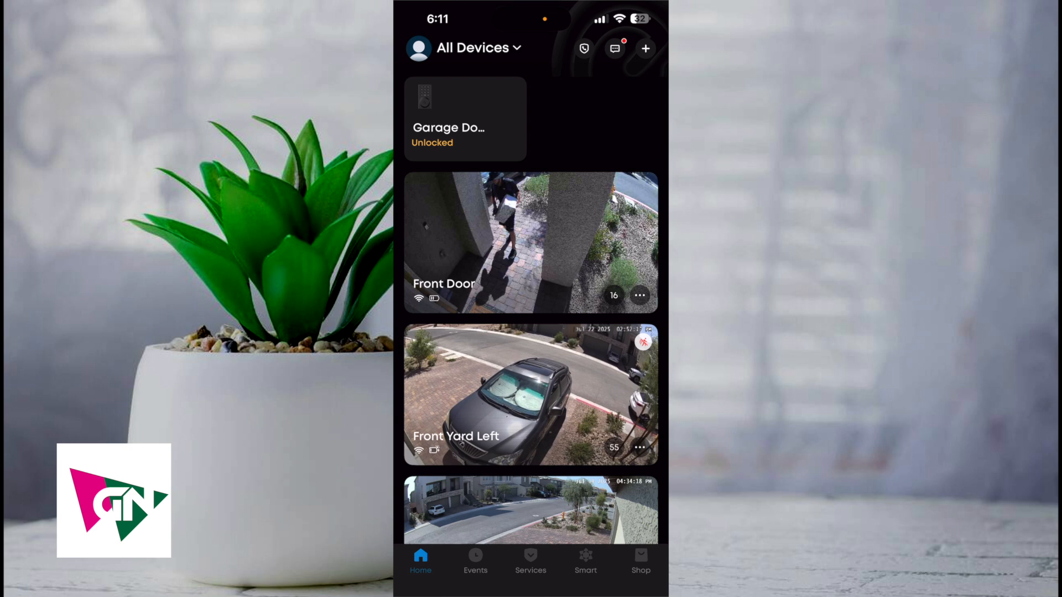
- Go to the My Homes list via the profile side menu
left_click(419, 48)
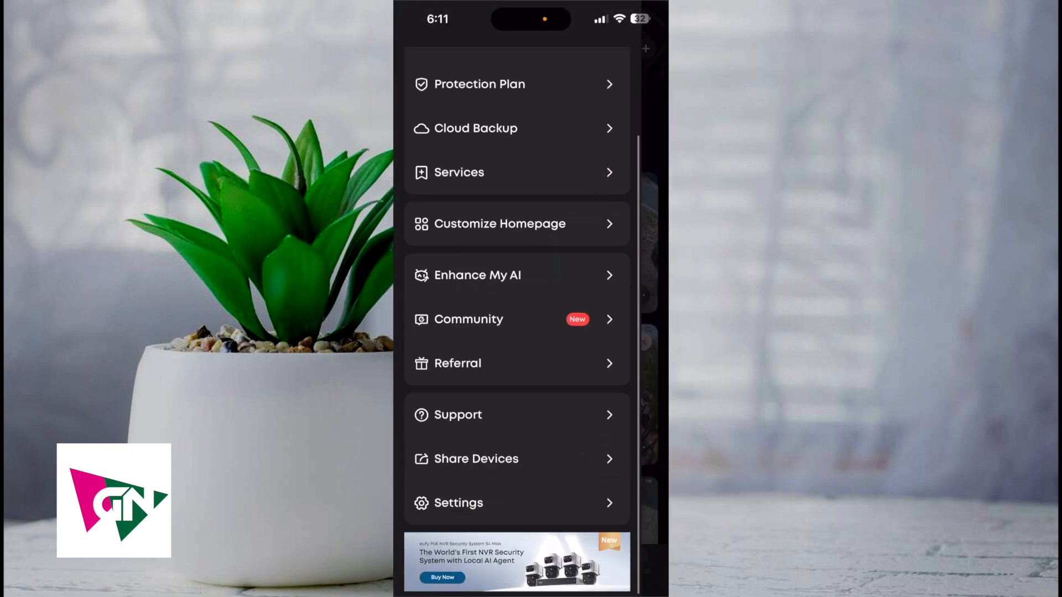
left_click(476, 458)
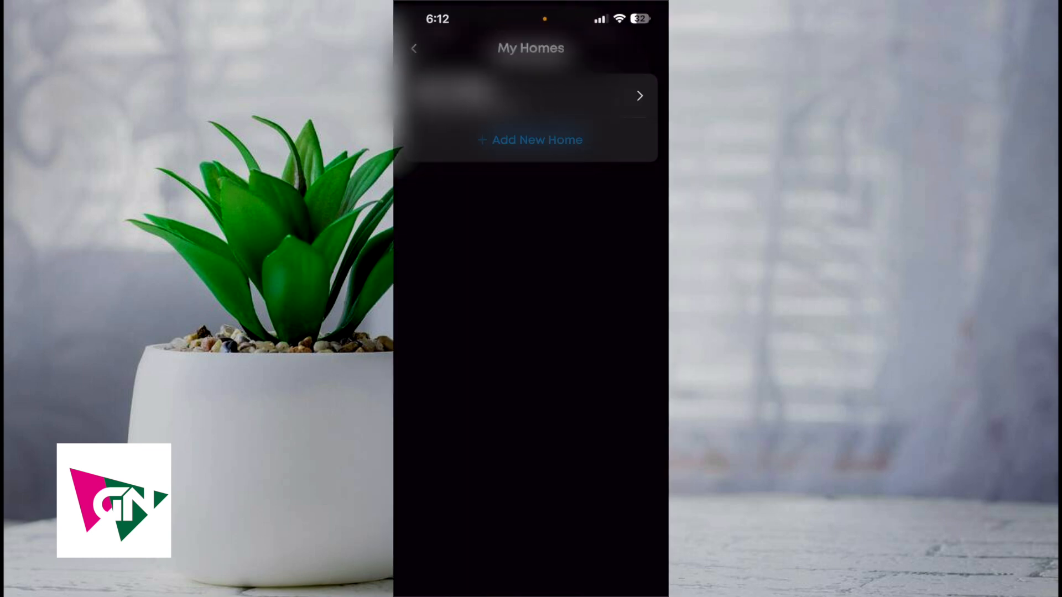
- Start adding a new resident from the home's Manage Home page, reaching the Invite email screen
left_click(530, 95)
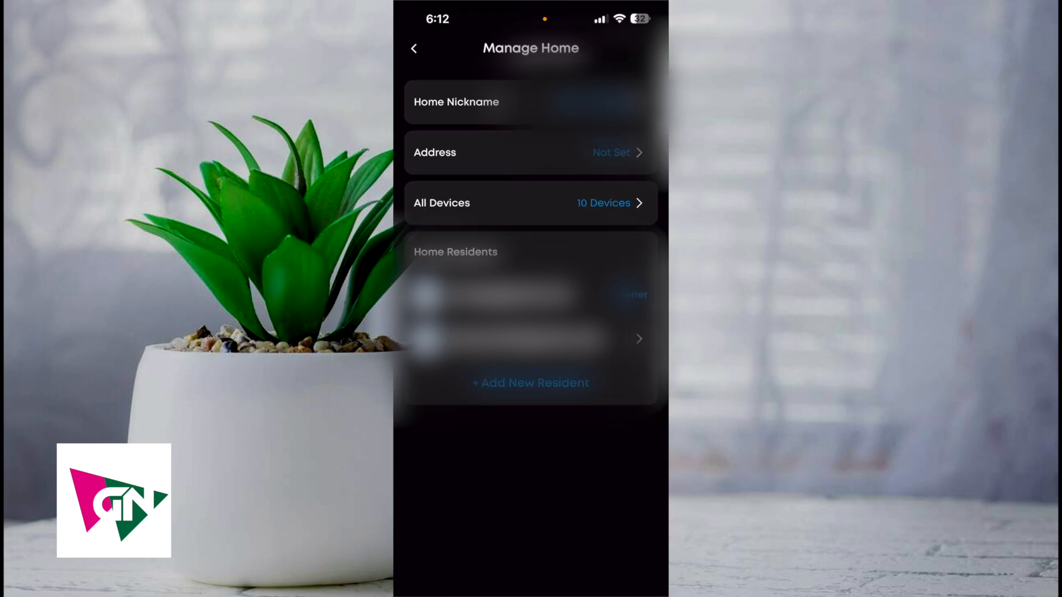
left_click(530, 383)
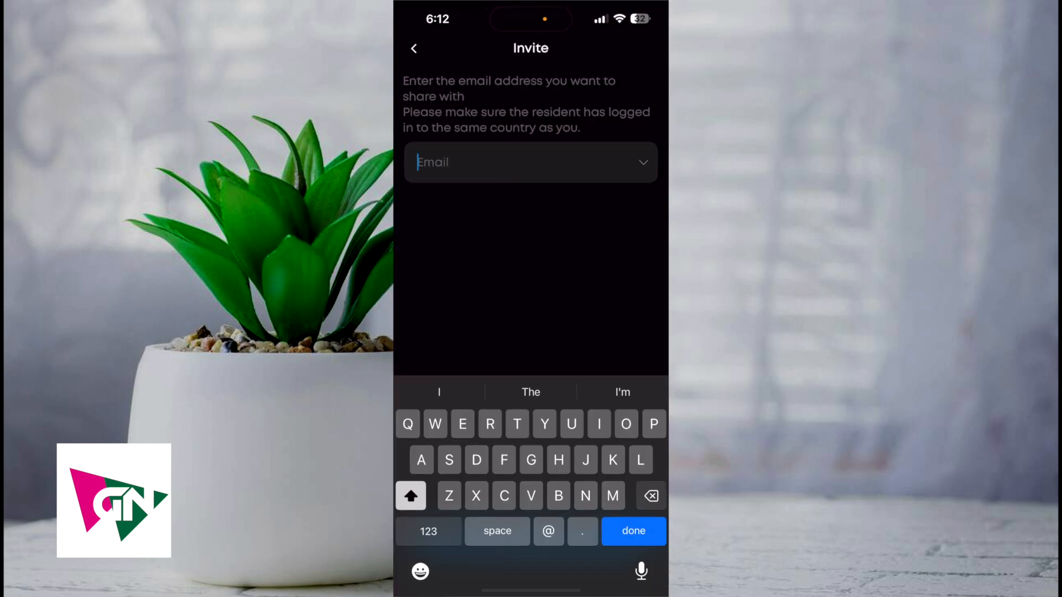